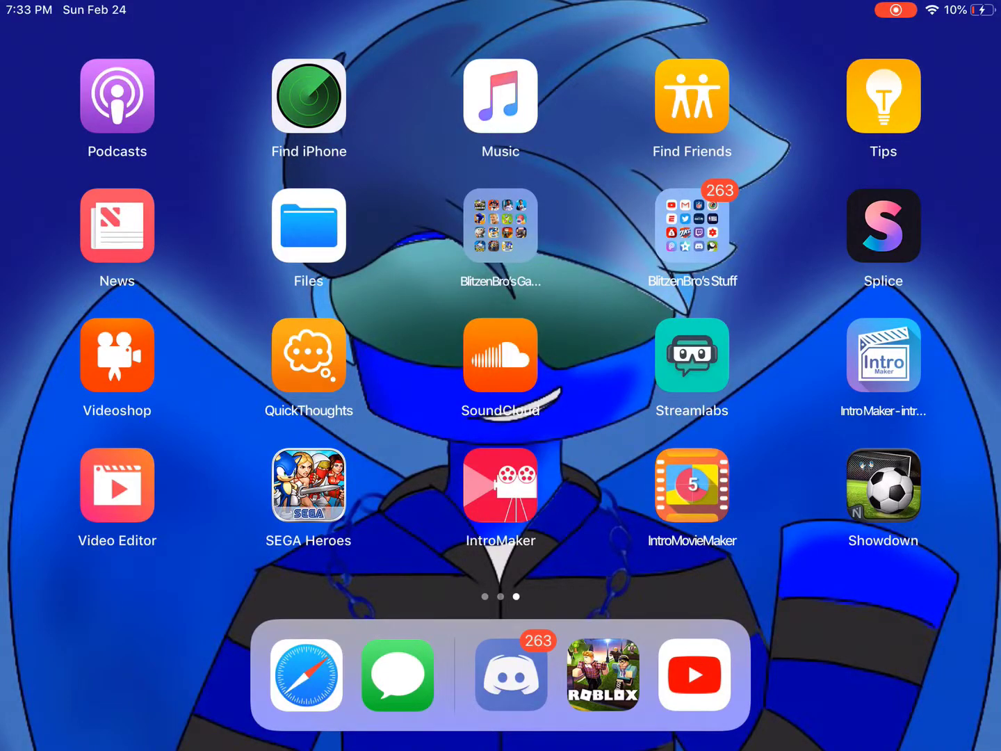
- Launch Discord from the BlitzenBro's Stuff folder on the Home Screen
left_click(692, 226)
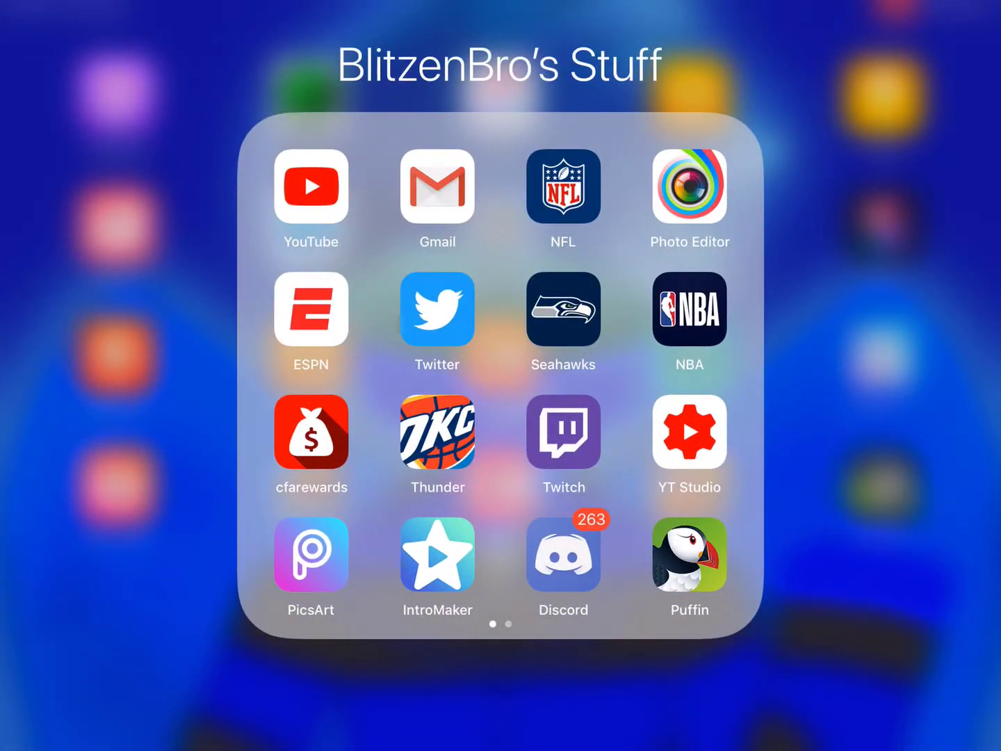
left_click(563, 553)
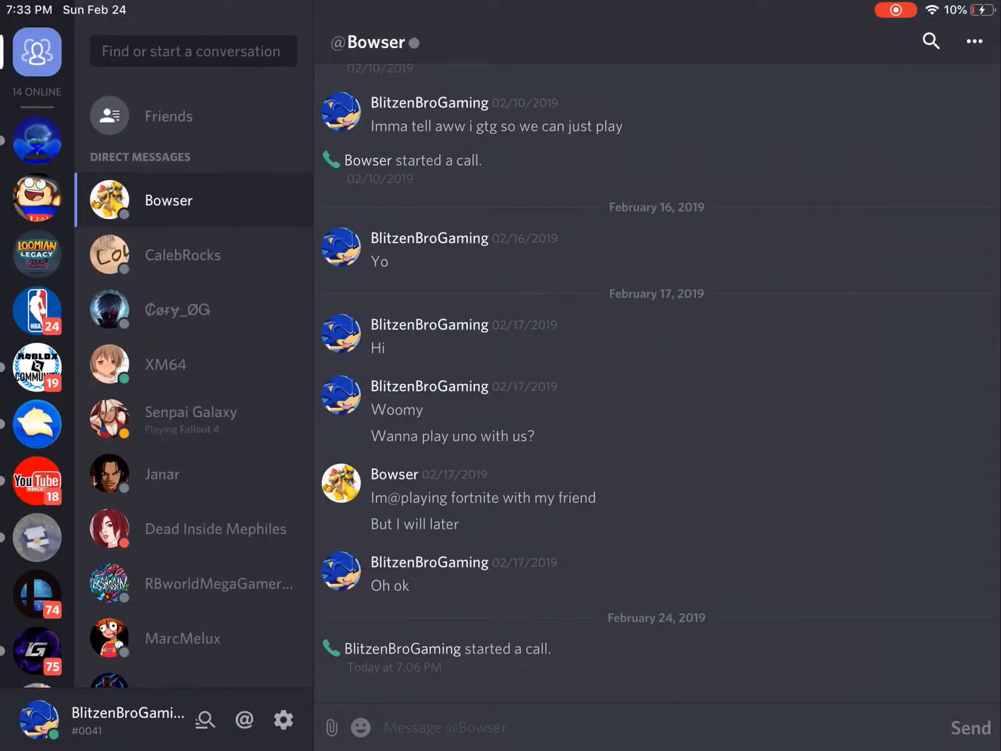
scroll("down", 3)
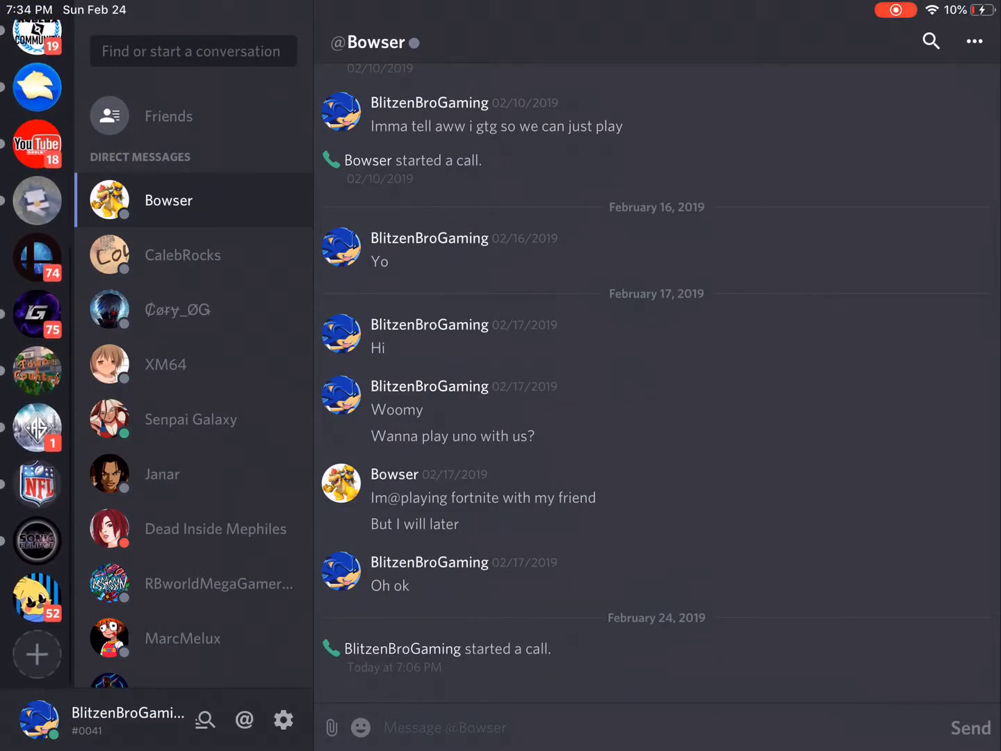
- Browse the #announcements channel of the Sonic Eclipse server, scrolling through its messages
left_click(36, 541)
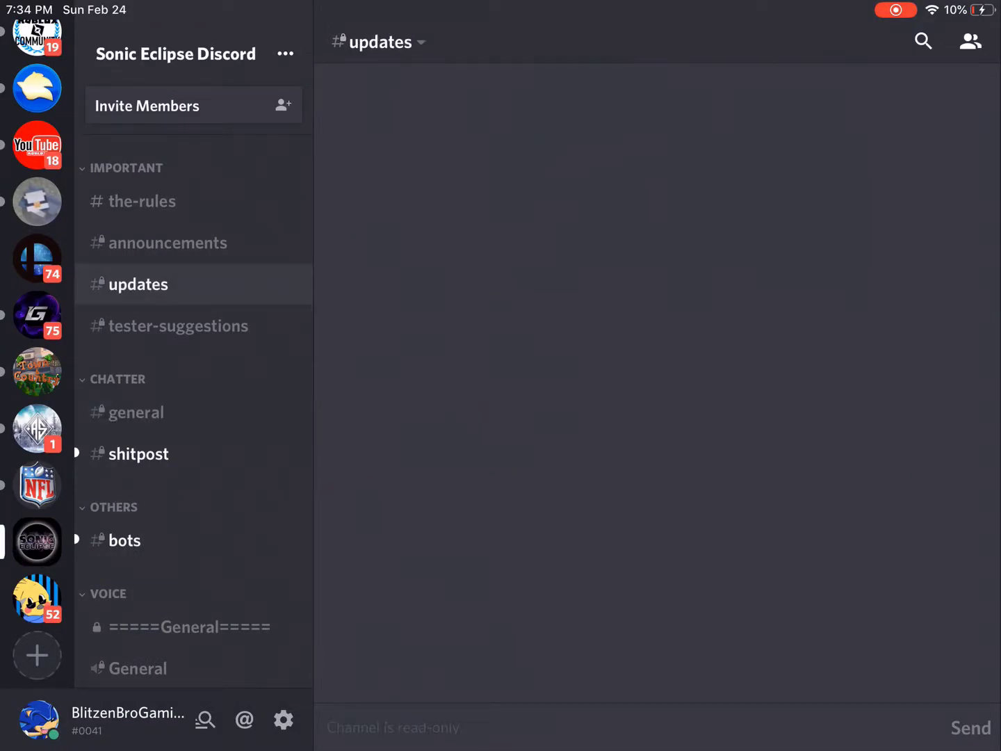
left_click(168, 242)
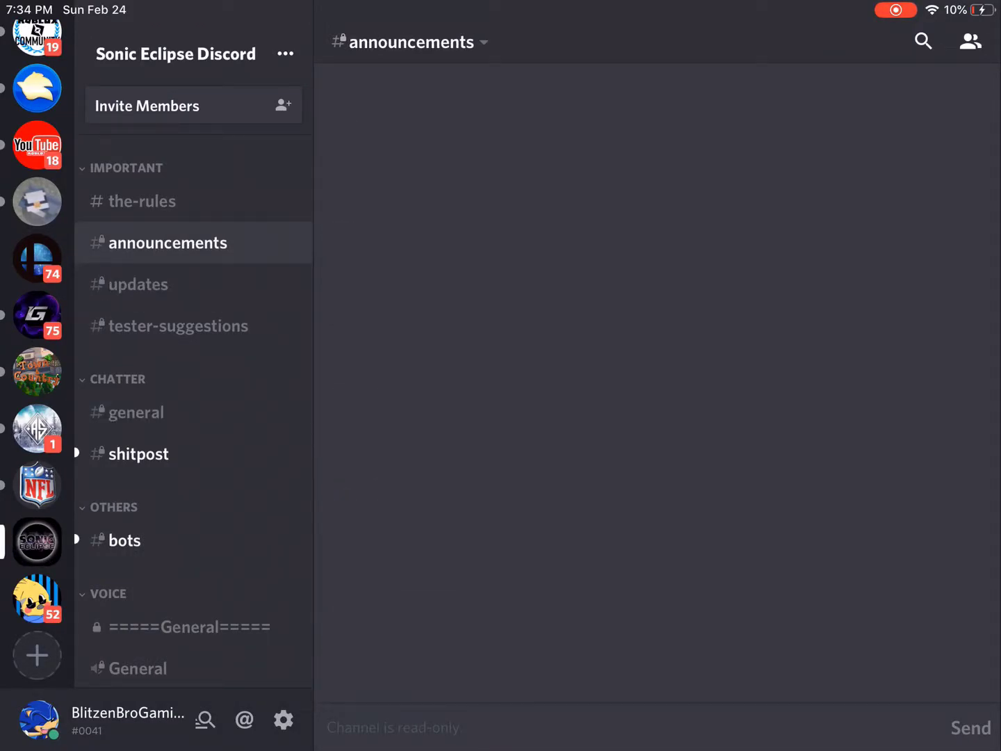
left_click(168, 242)
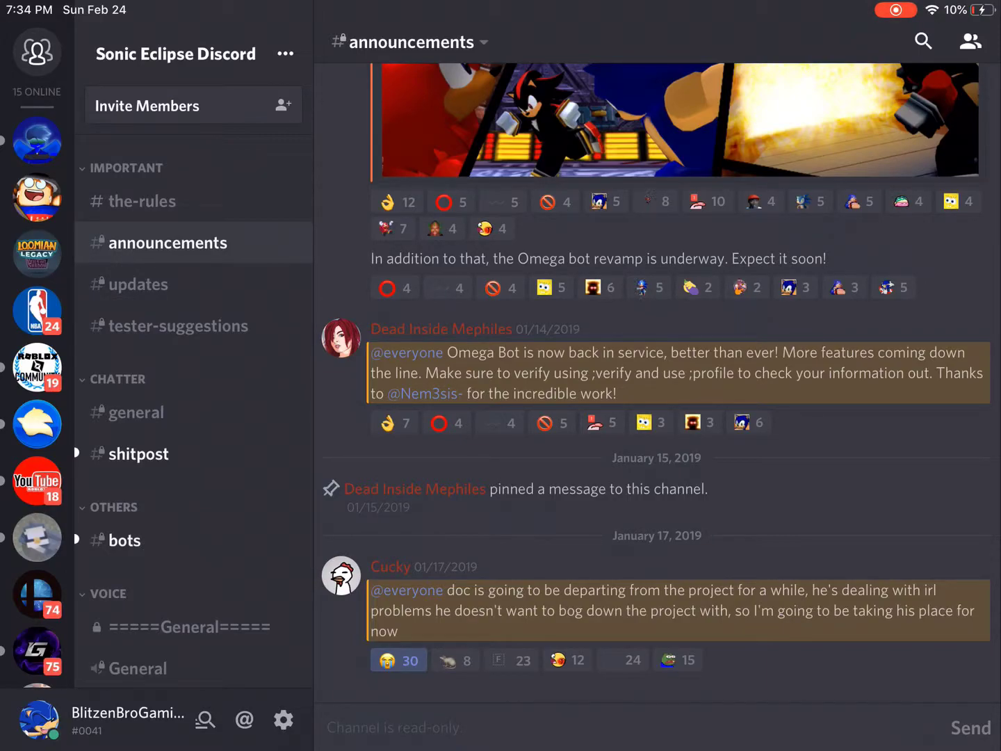
scroll("up", 3)
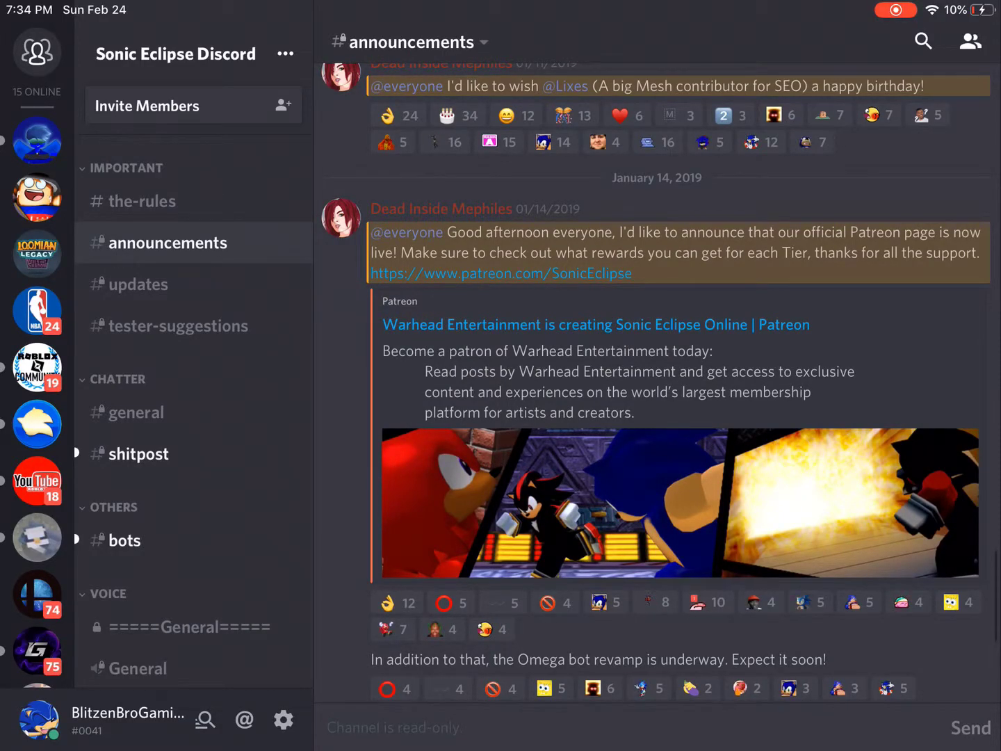
scroll("up", 3)
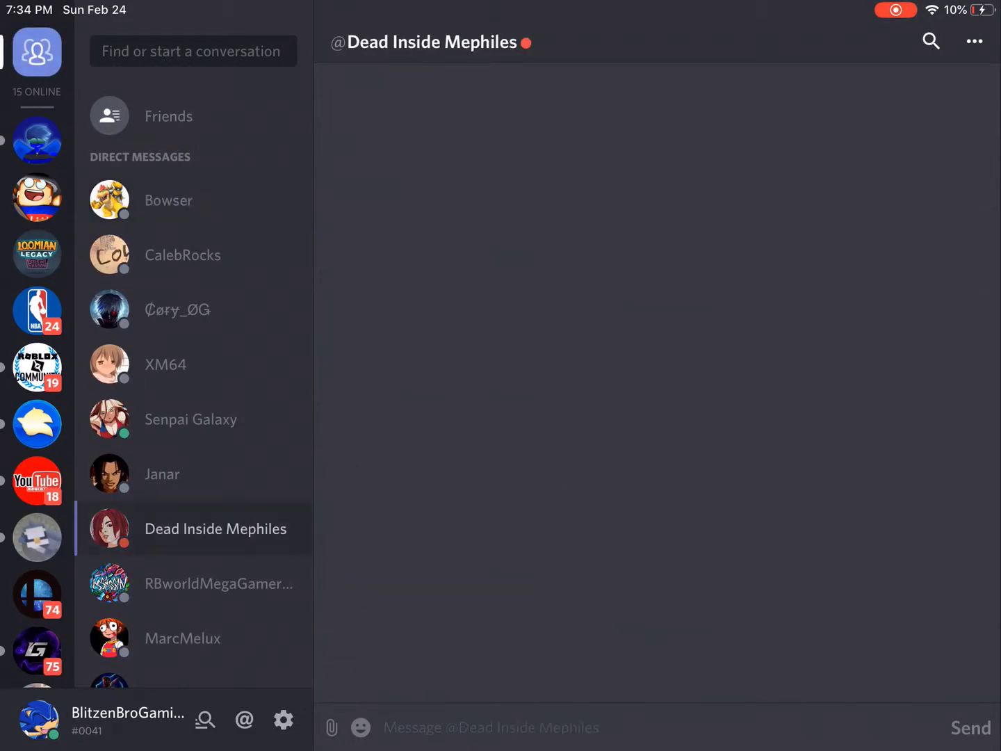
left_click(214, 529)
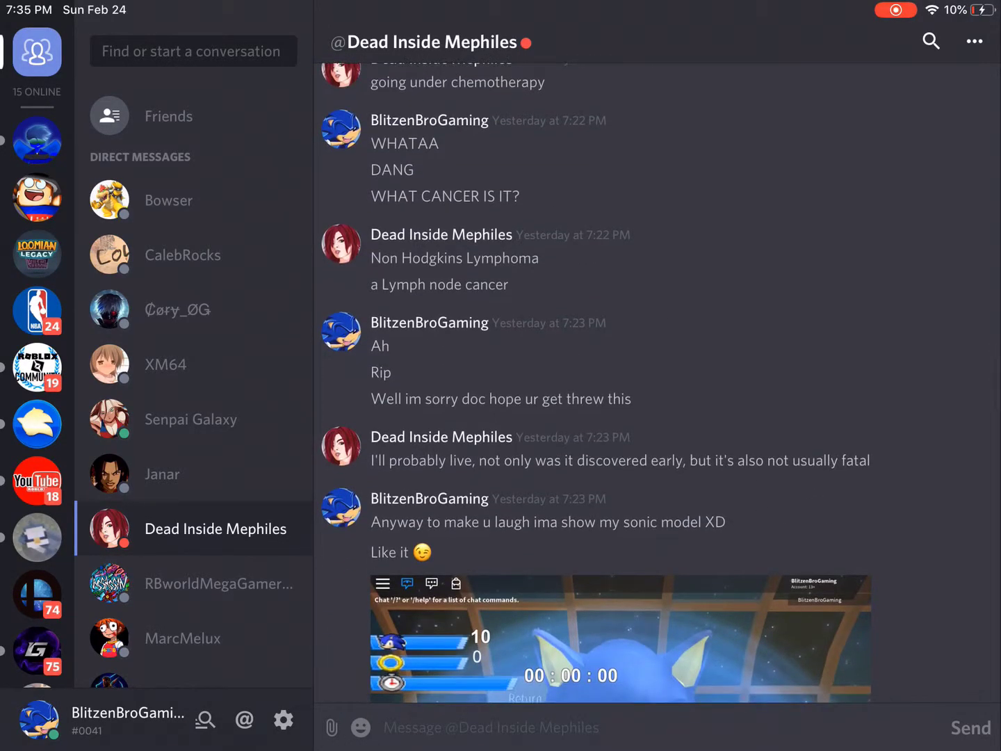
scroll("down", 3)
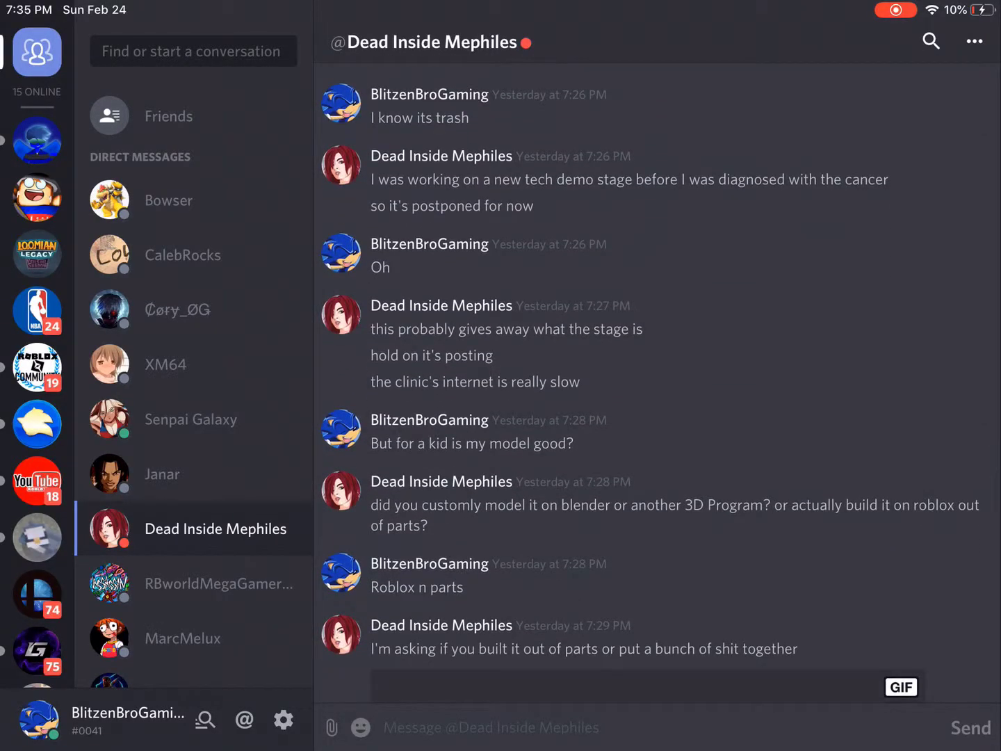
scroll("down", 3)
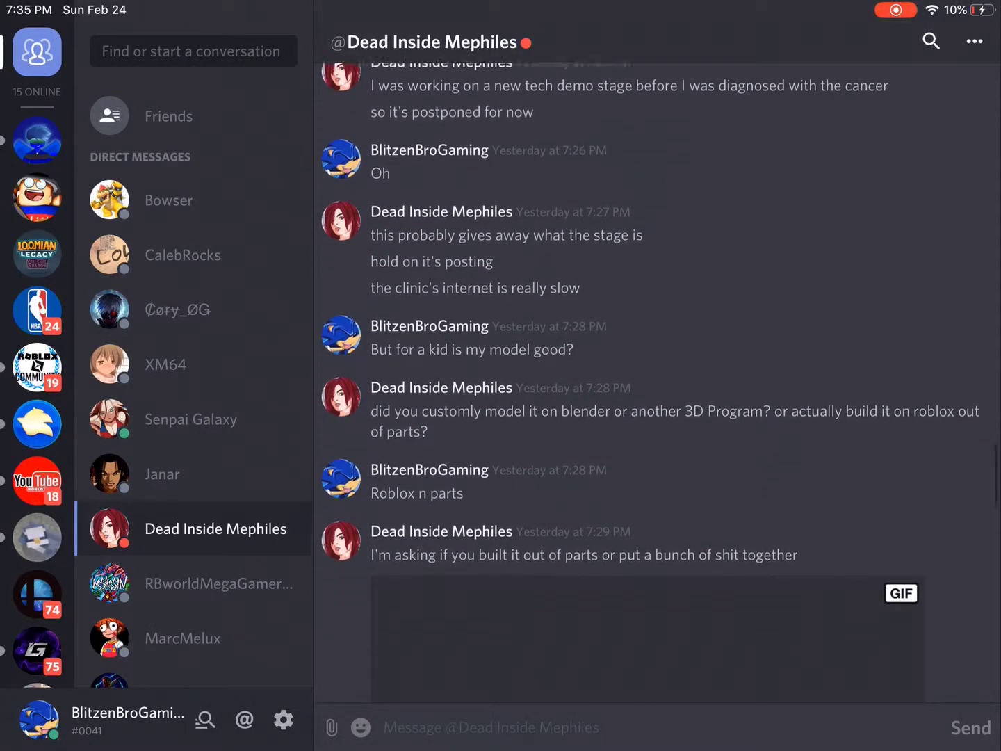
scroll("down", 3)
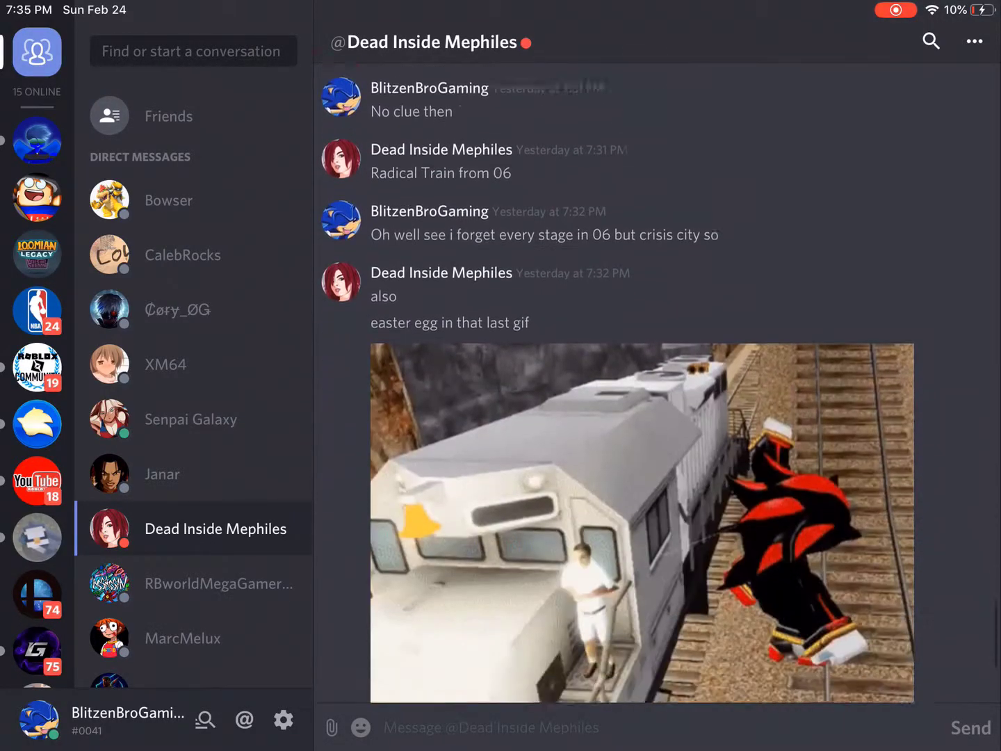
scroll("down", 3)
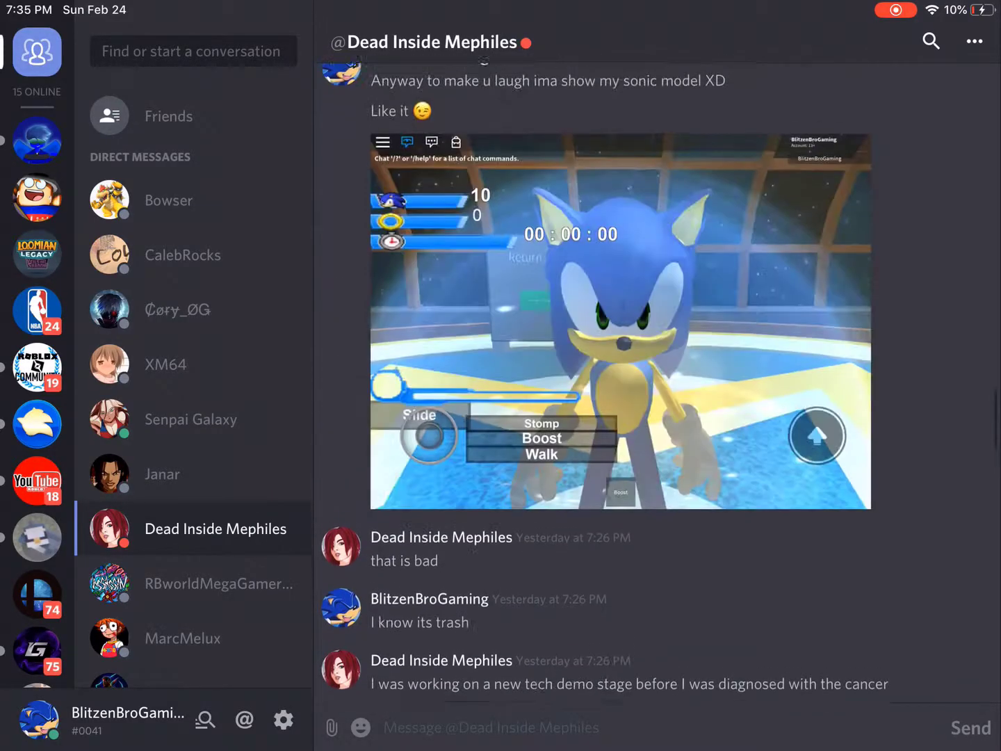
scroll("down", 3)
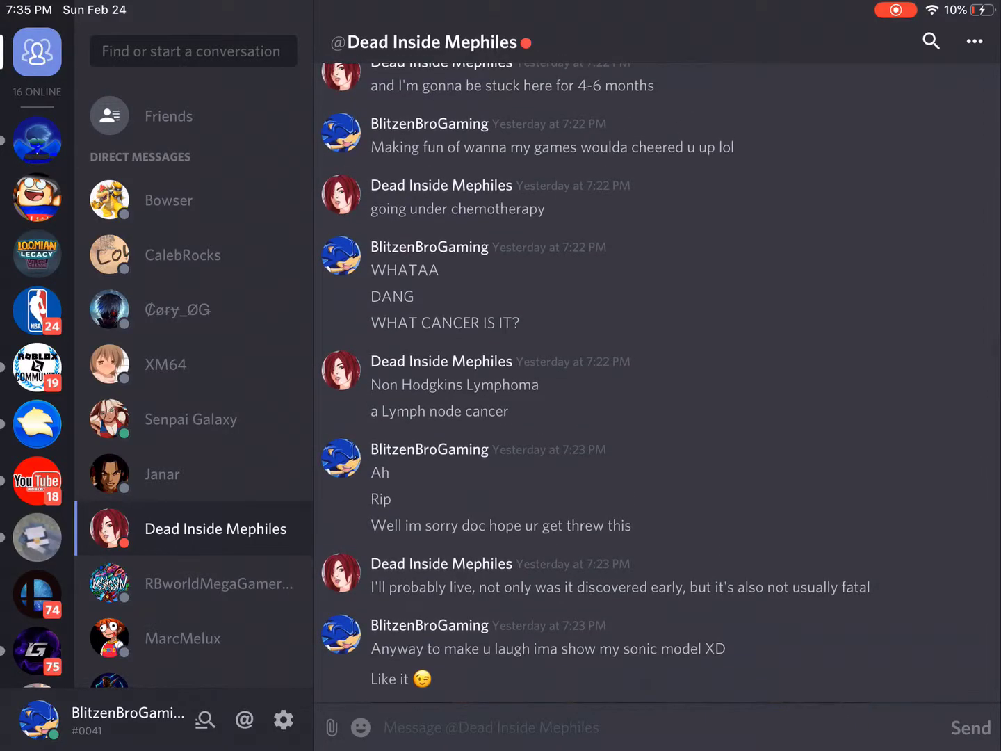
- Scroll the DM back to its start and show the online Friends list
scroll("up", 3)
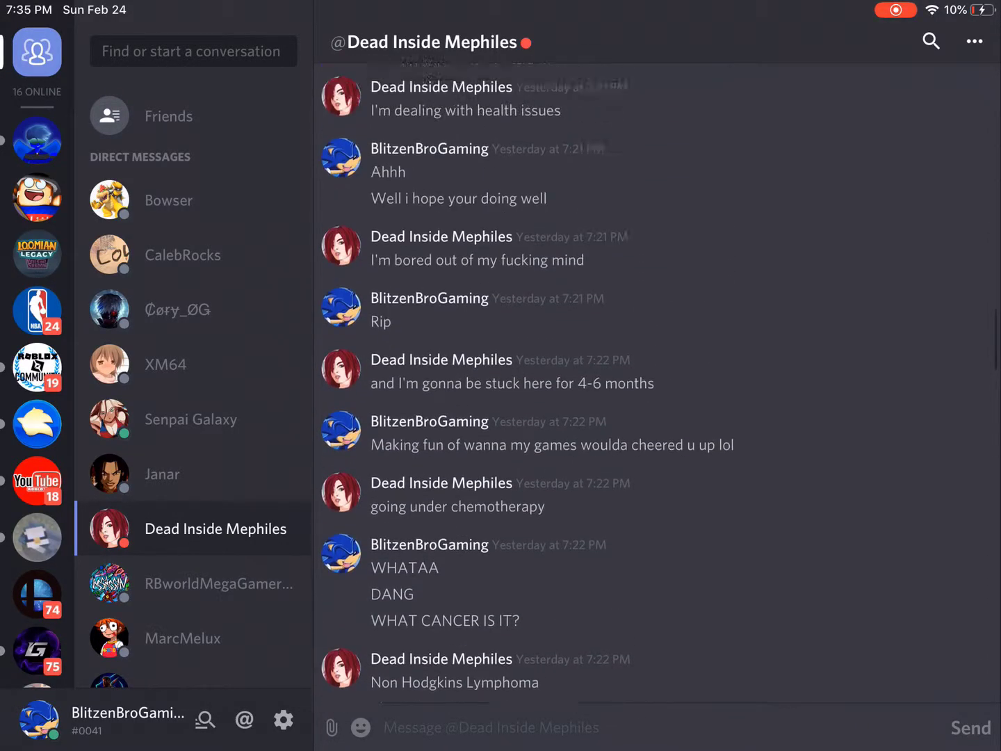
scroll("up", 3)
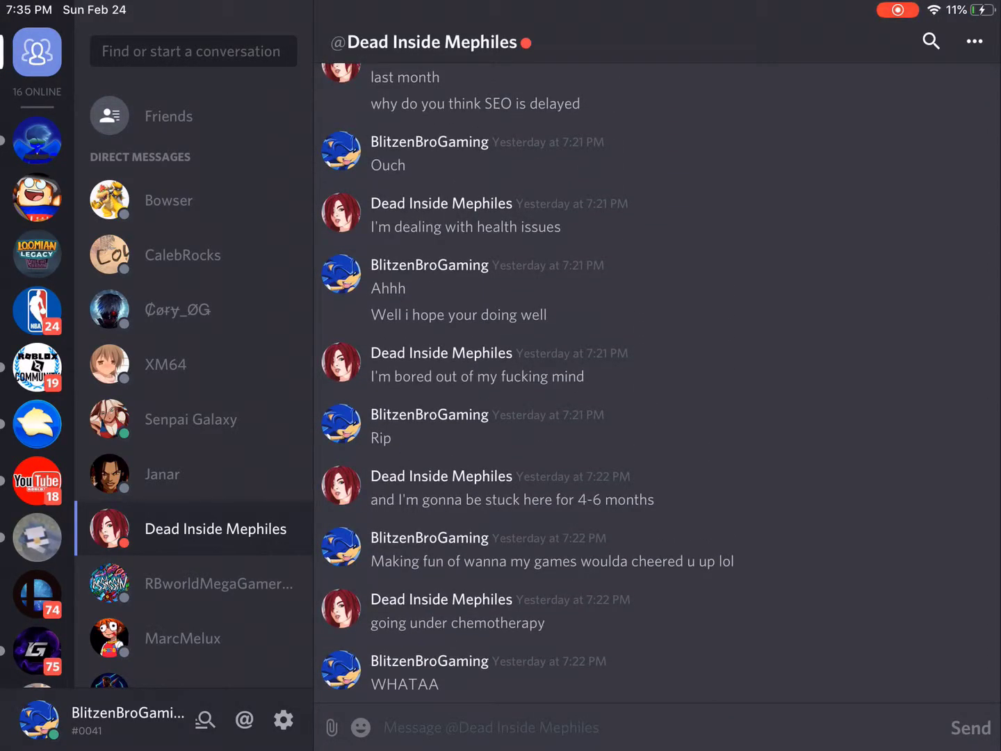
scroll("up", 3)
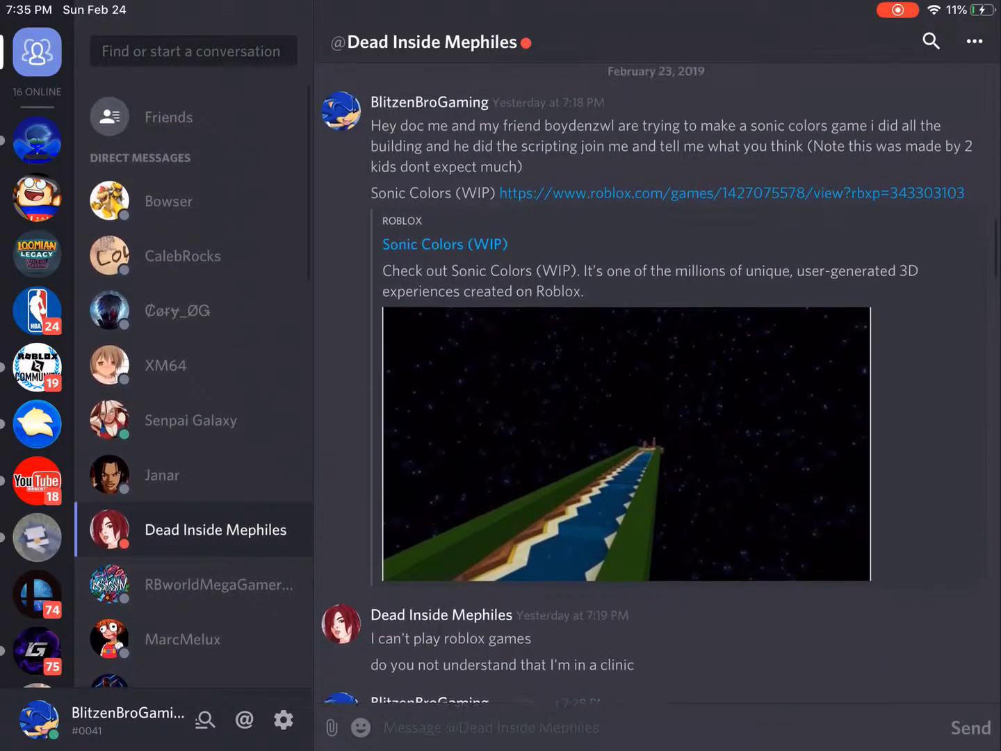
left_click(168, 117)
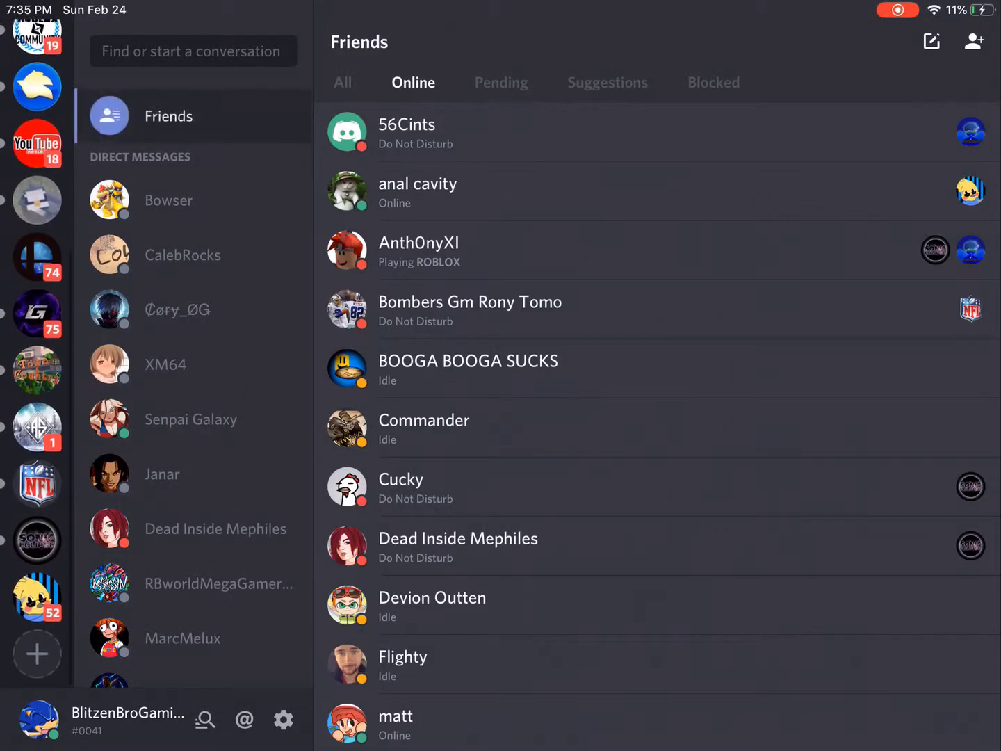
- Return to Sonic Eclipse #announcements and scroll to the latest notice about the developer leaving
left_click(36, 540)
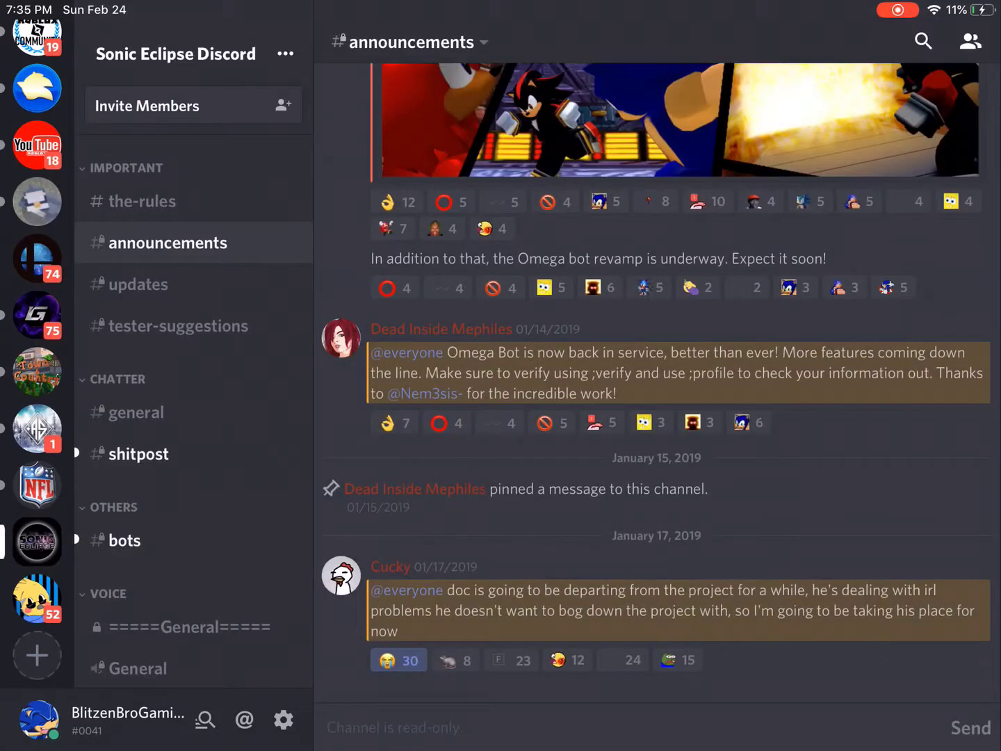
scroll("up", 3)
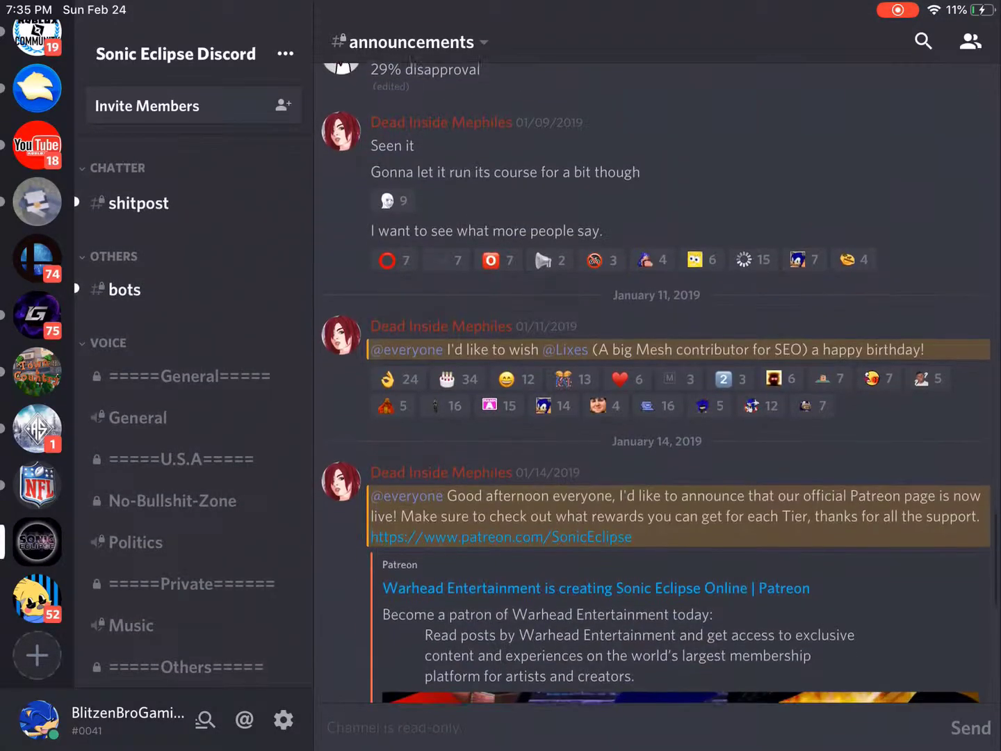
scroll("down", 3)
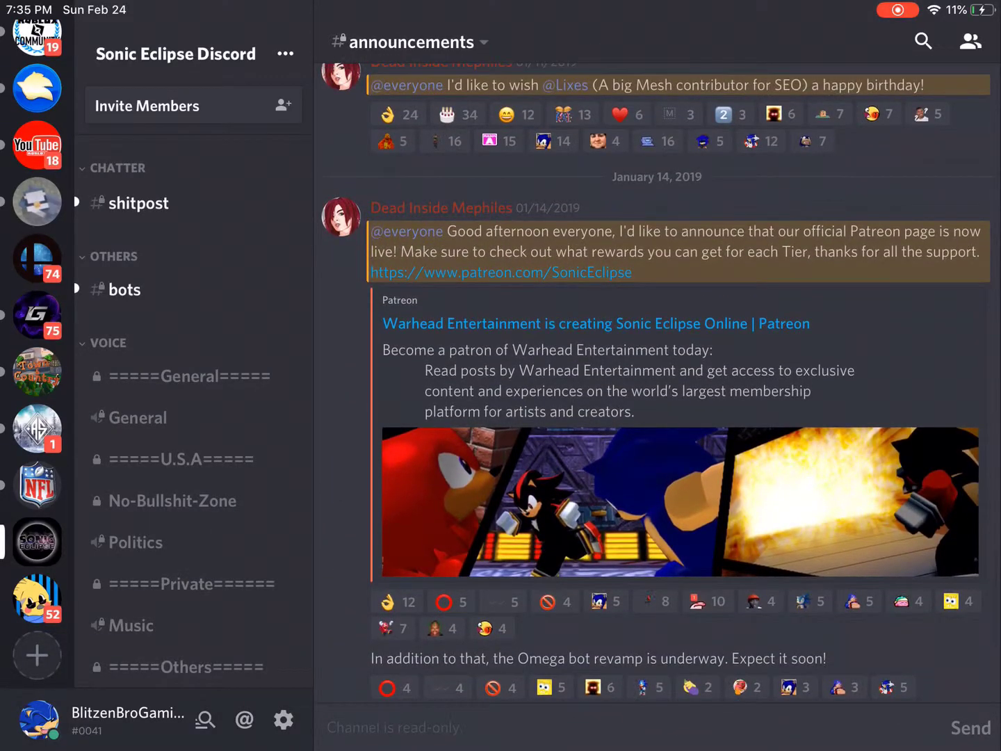
scroll("down", 3)
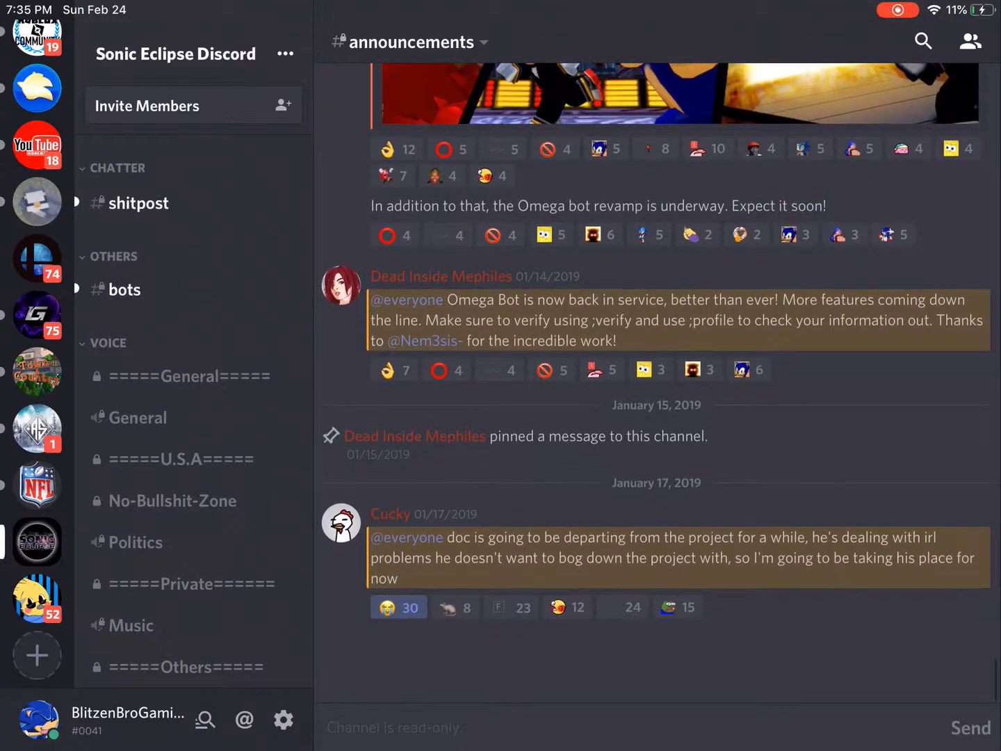
scroll("up", 3)
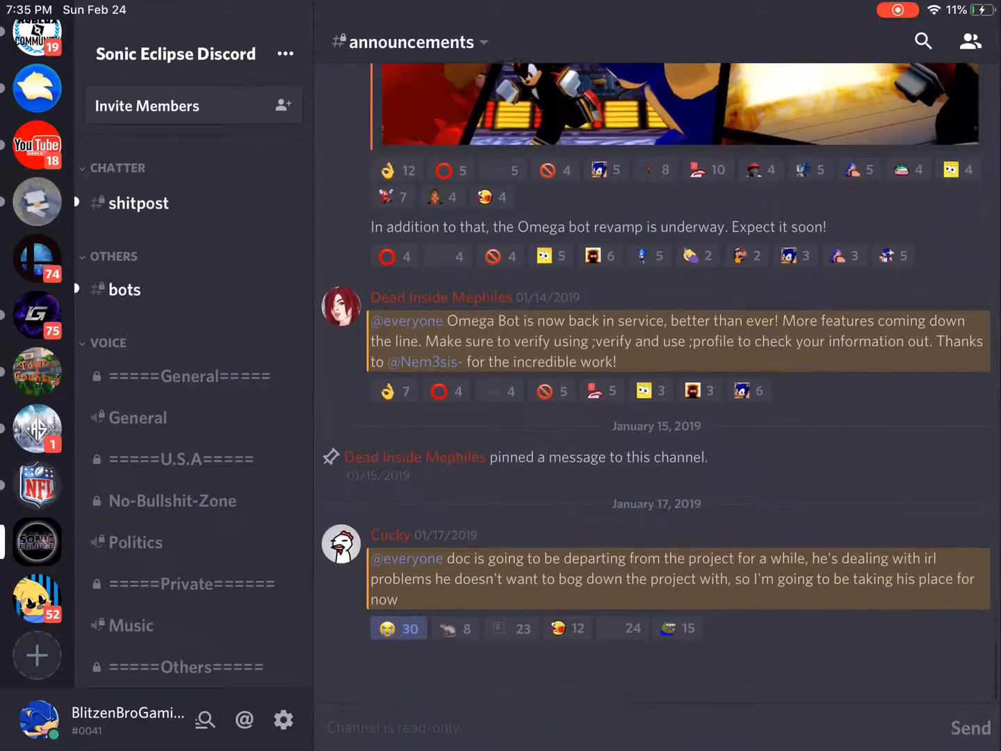
scroll("up", 3)
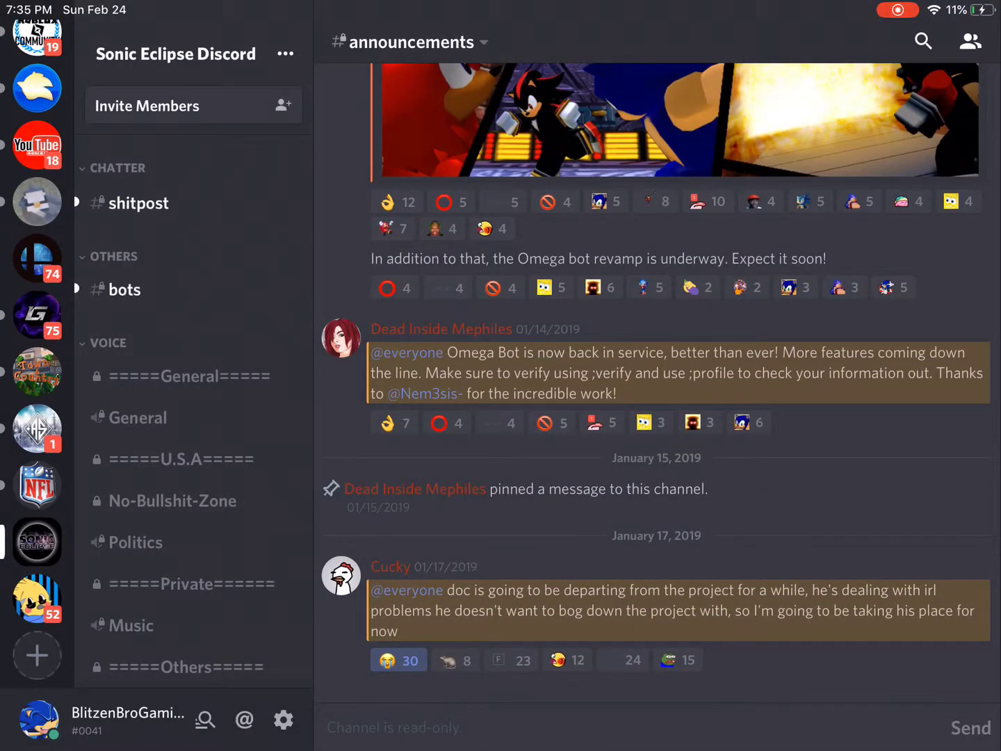